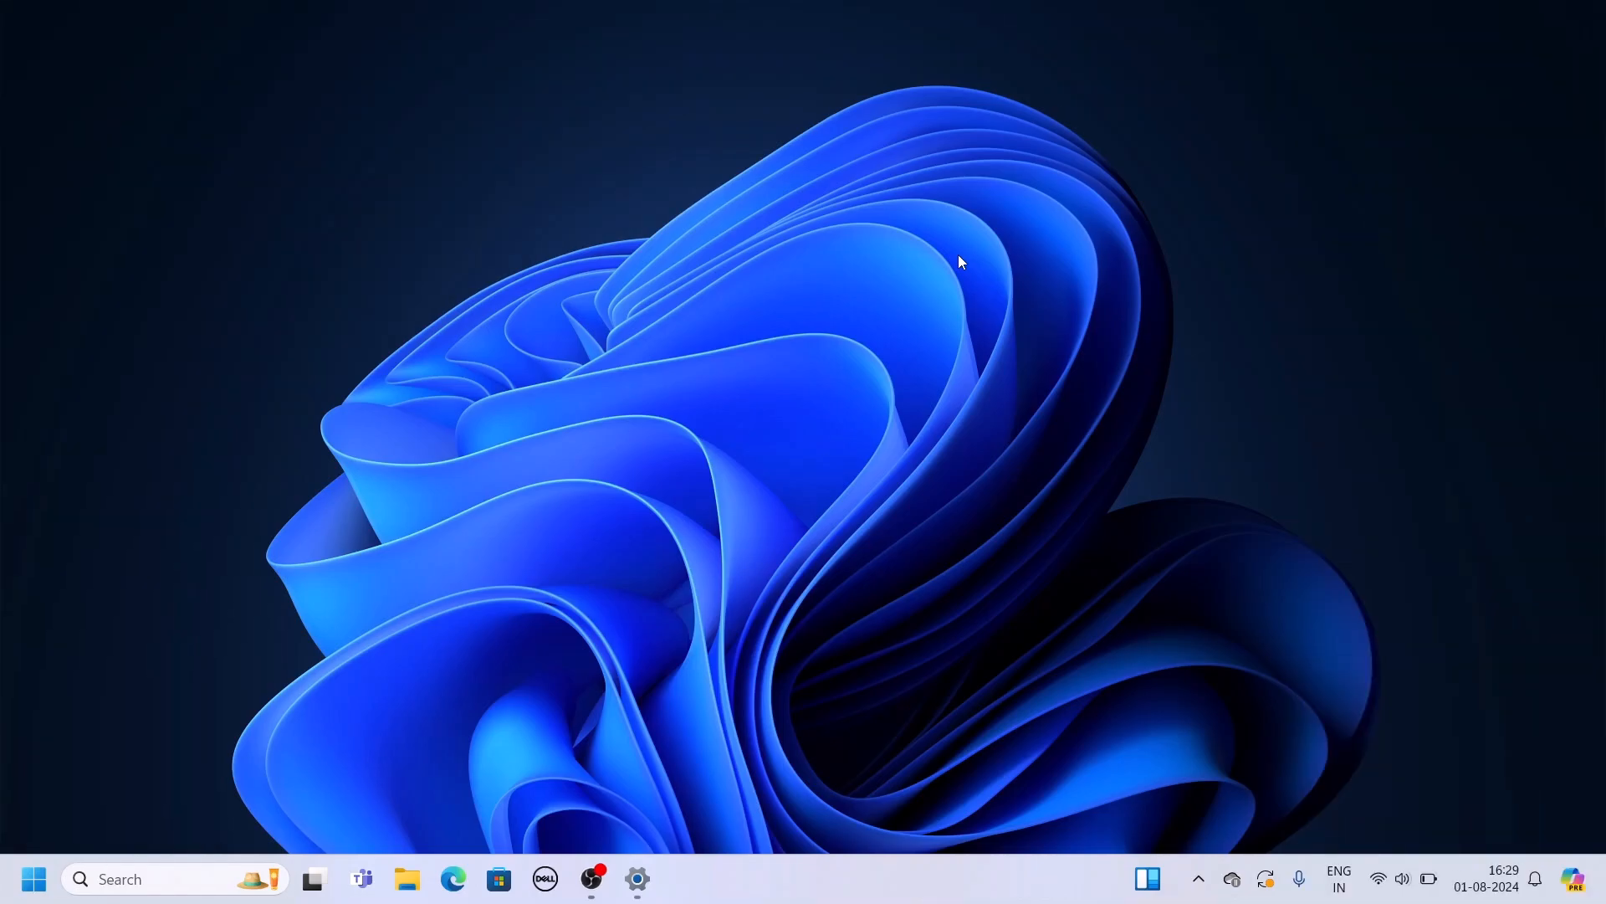
pyautogui.moveTo(1427, 887)
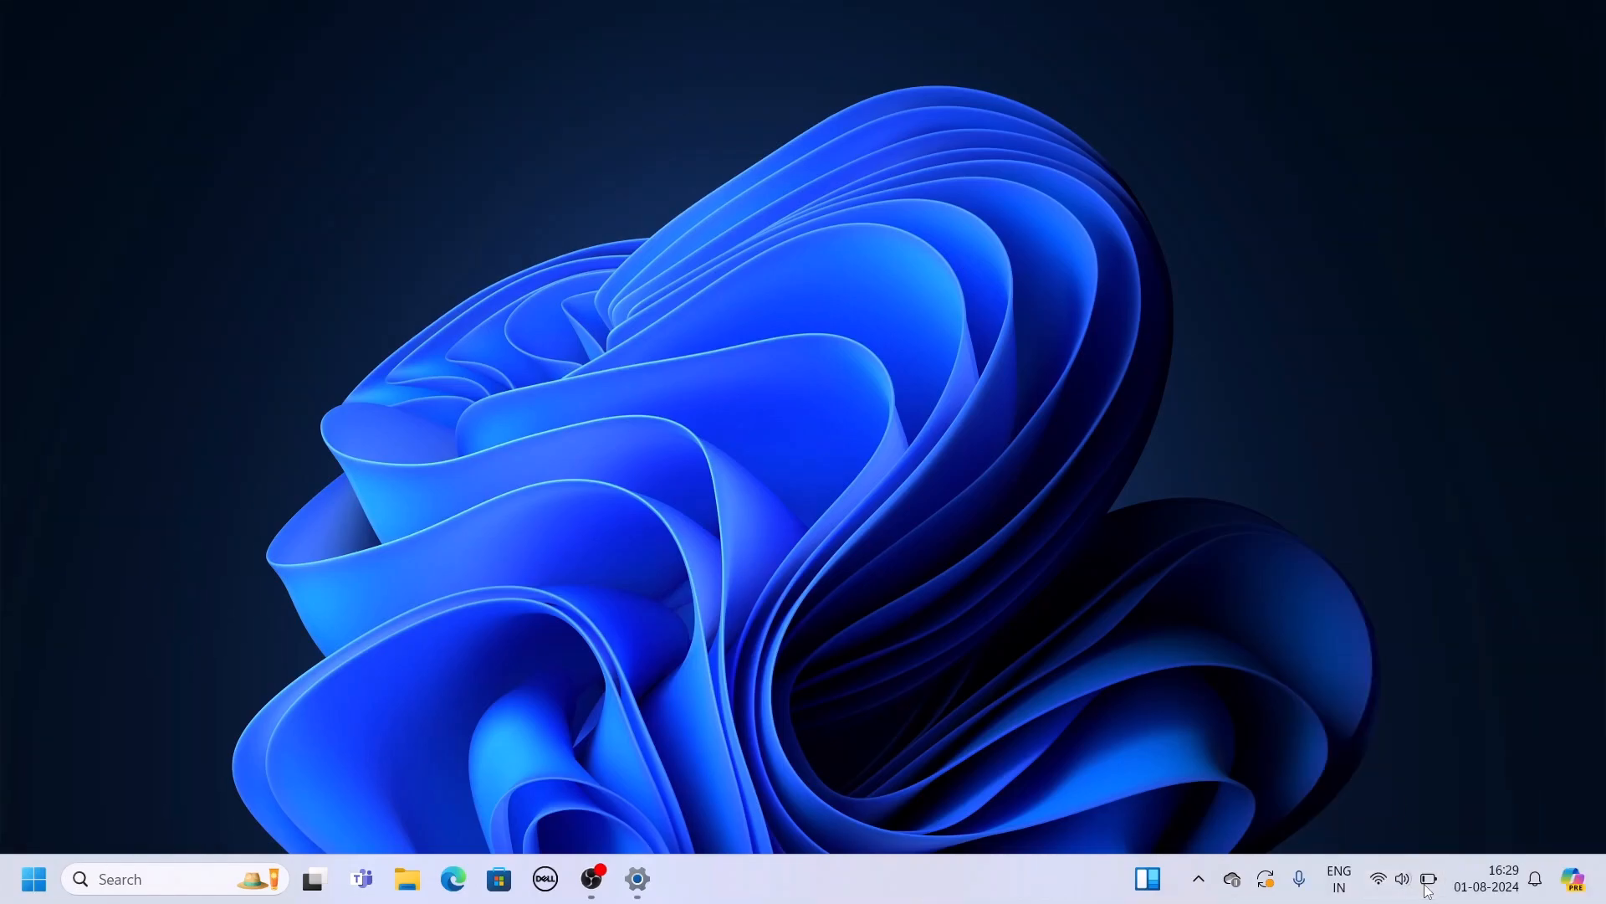
# Step: Raise the screen brightness slightly with the Quick Settings slider, then dismiss the panel
pyautogui.click(1378, 877)
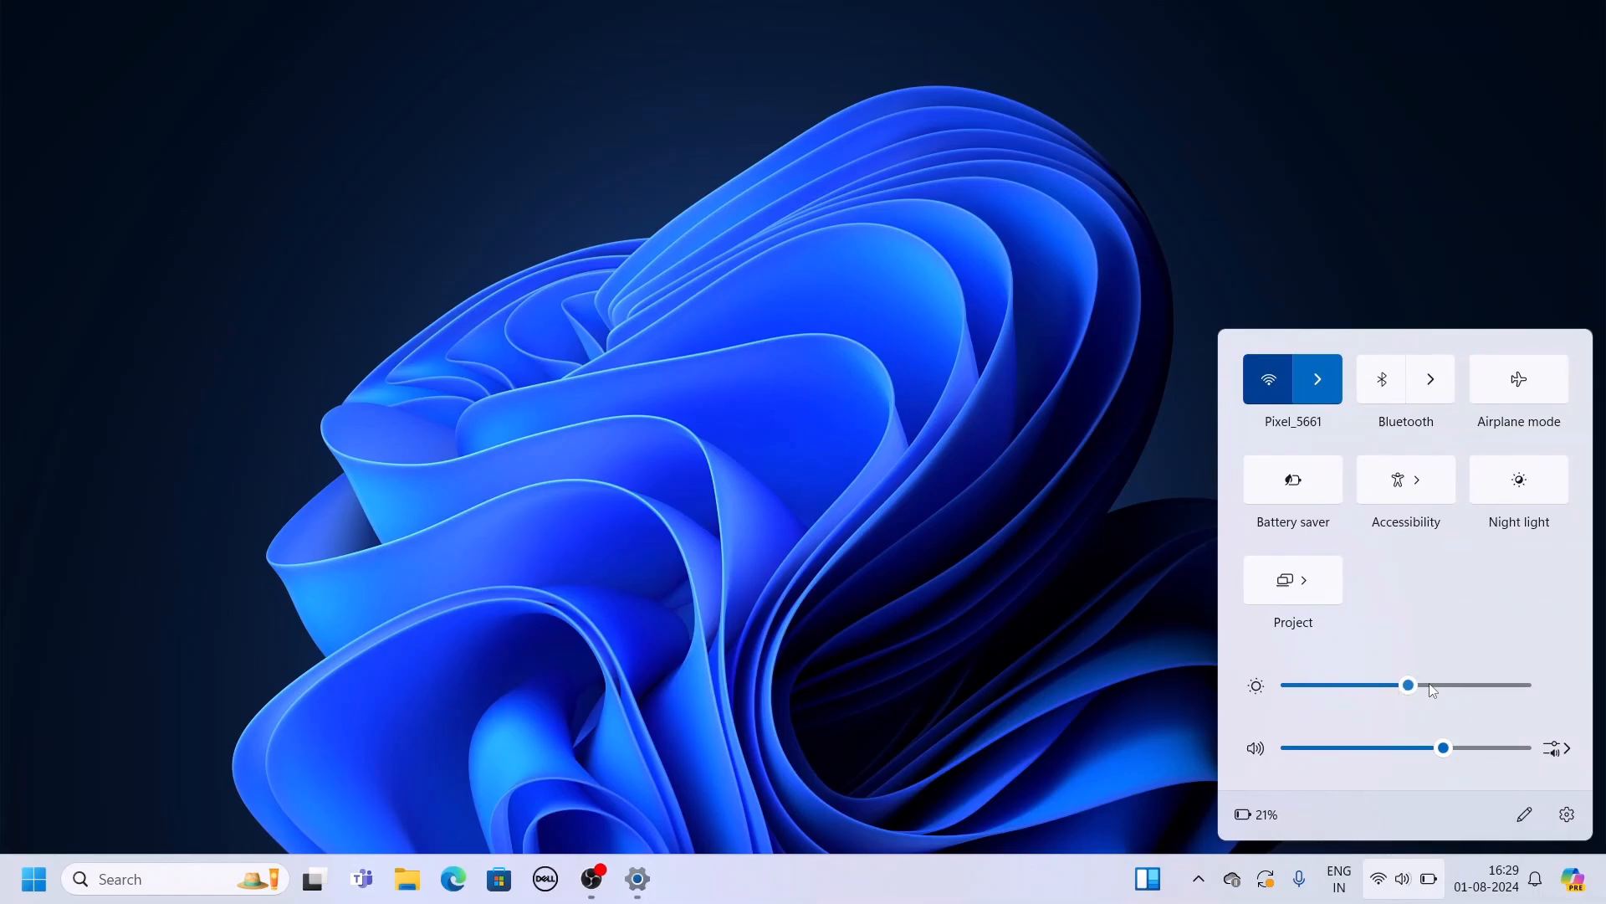
pyautogui.moveTo(1407, 685); pyautogui.dragTo(1439, 684)
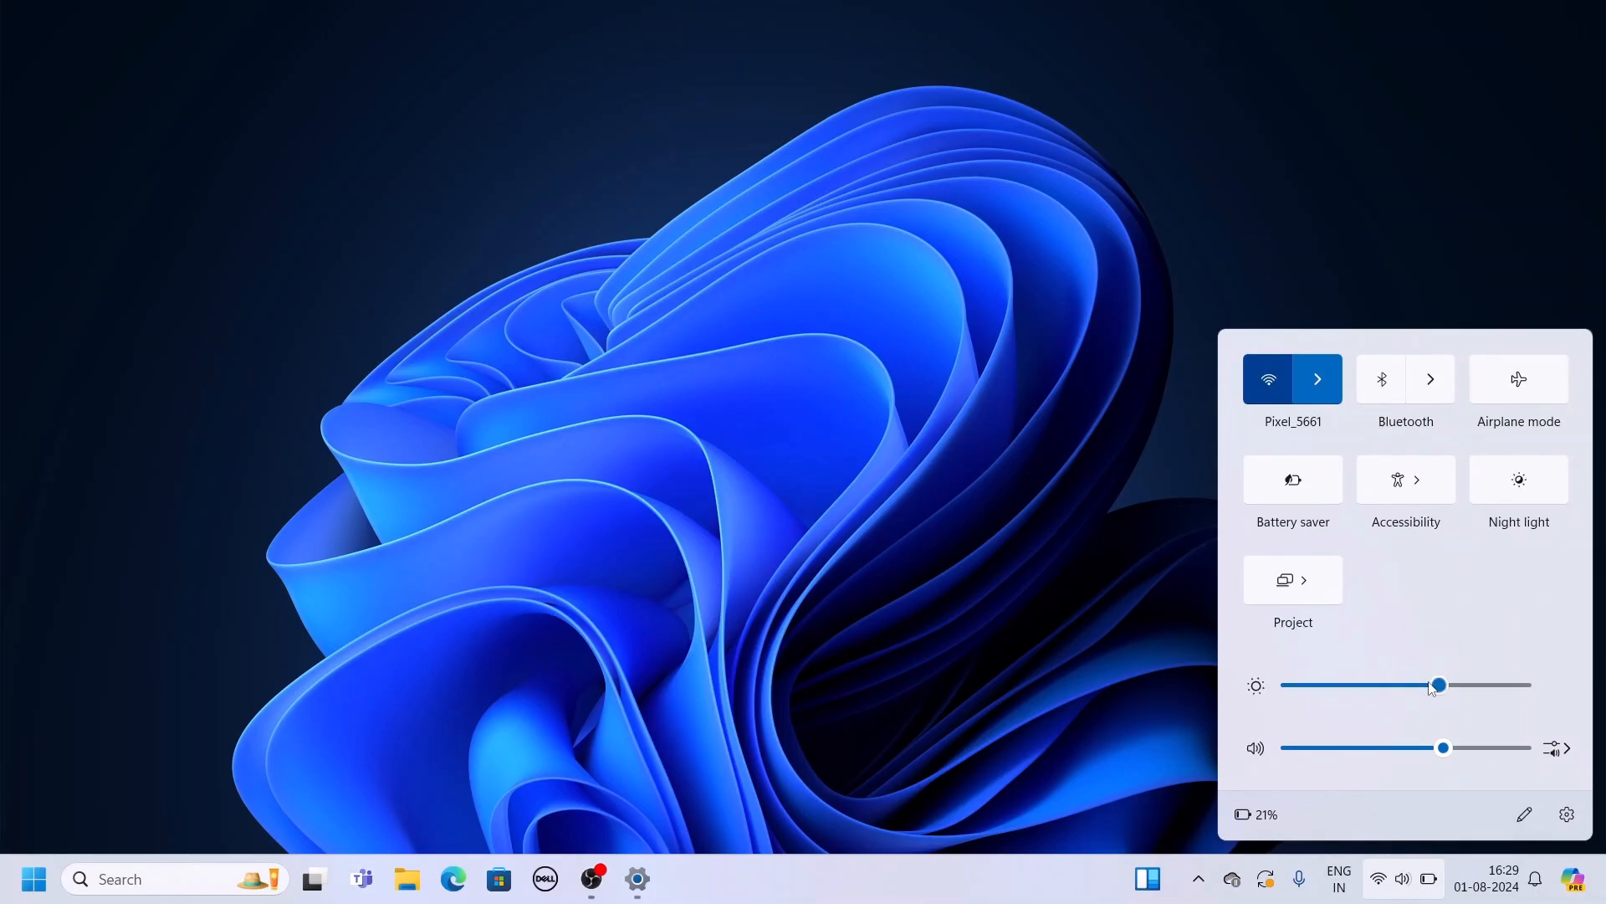
pyautogui.moveTo(930, 524)
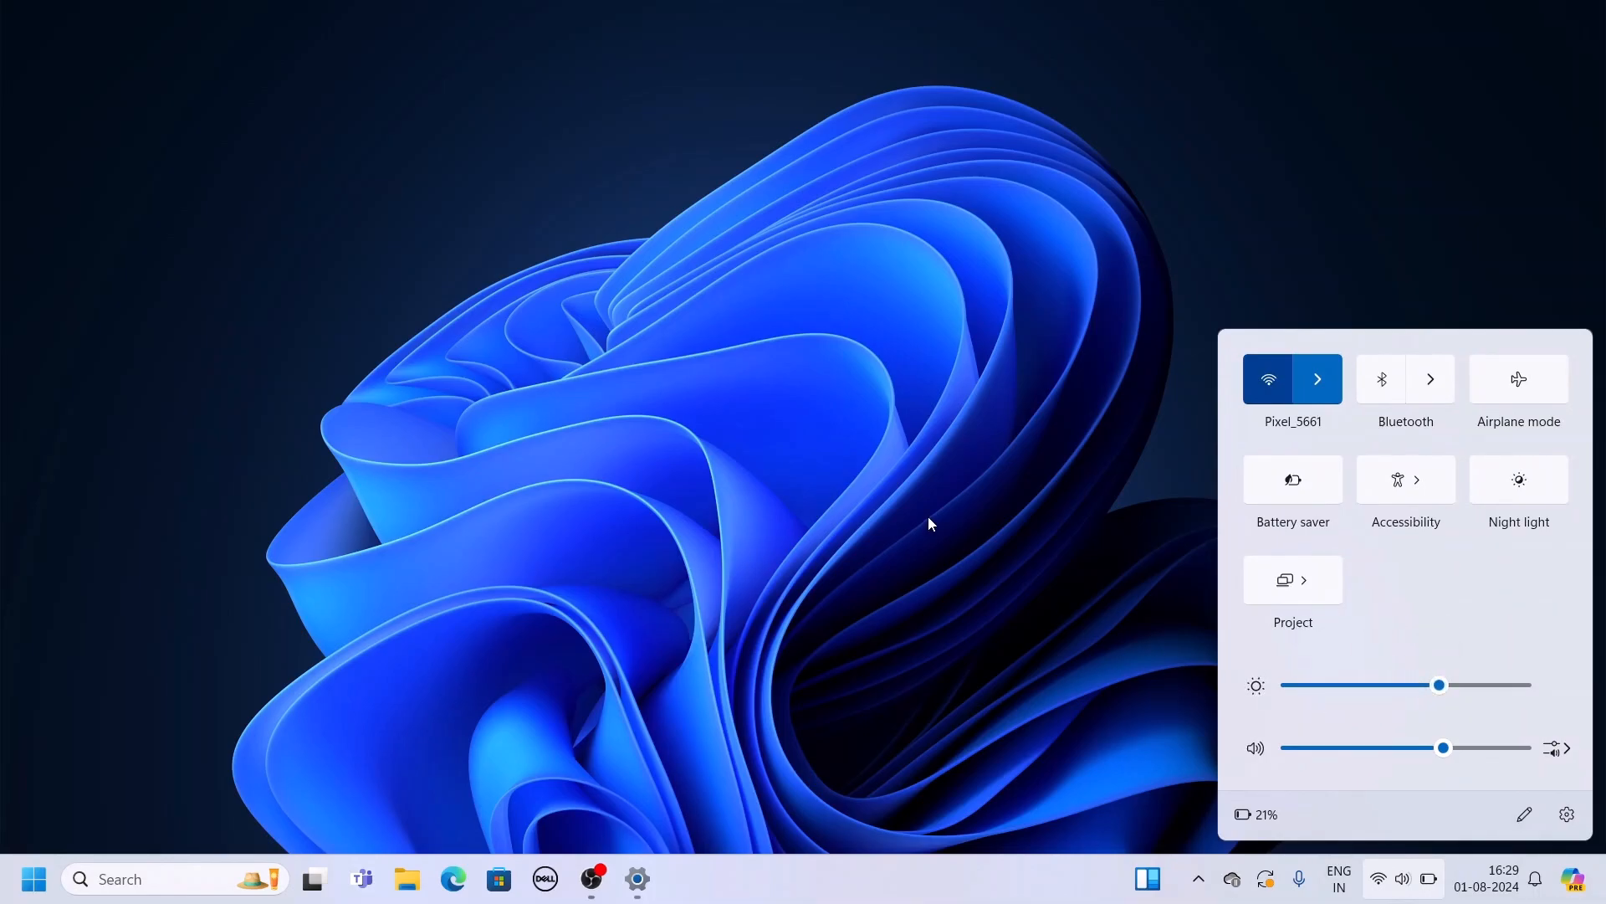
pyautogui.click(927, 522)
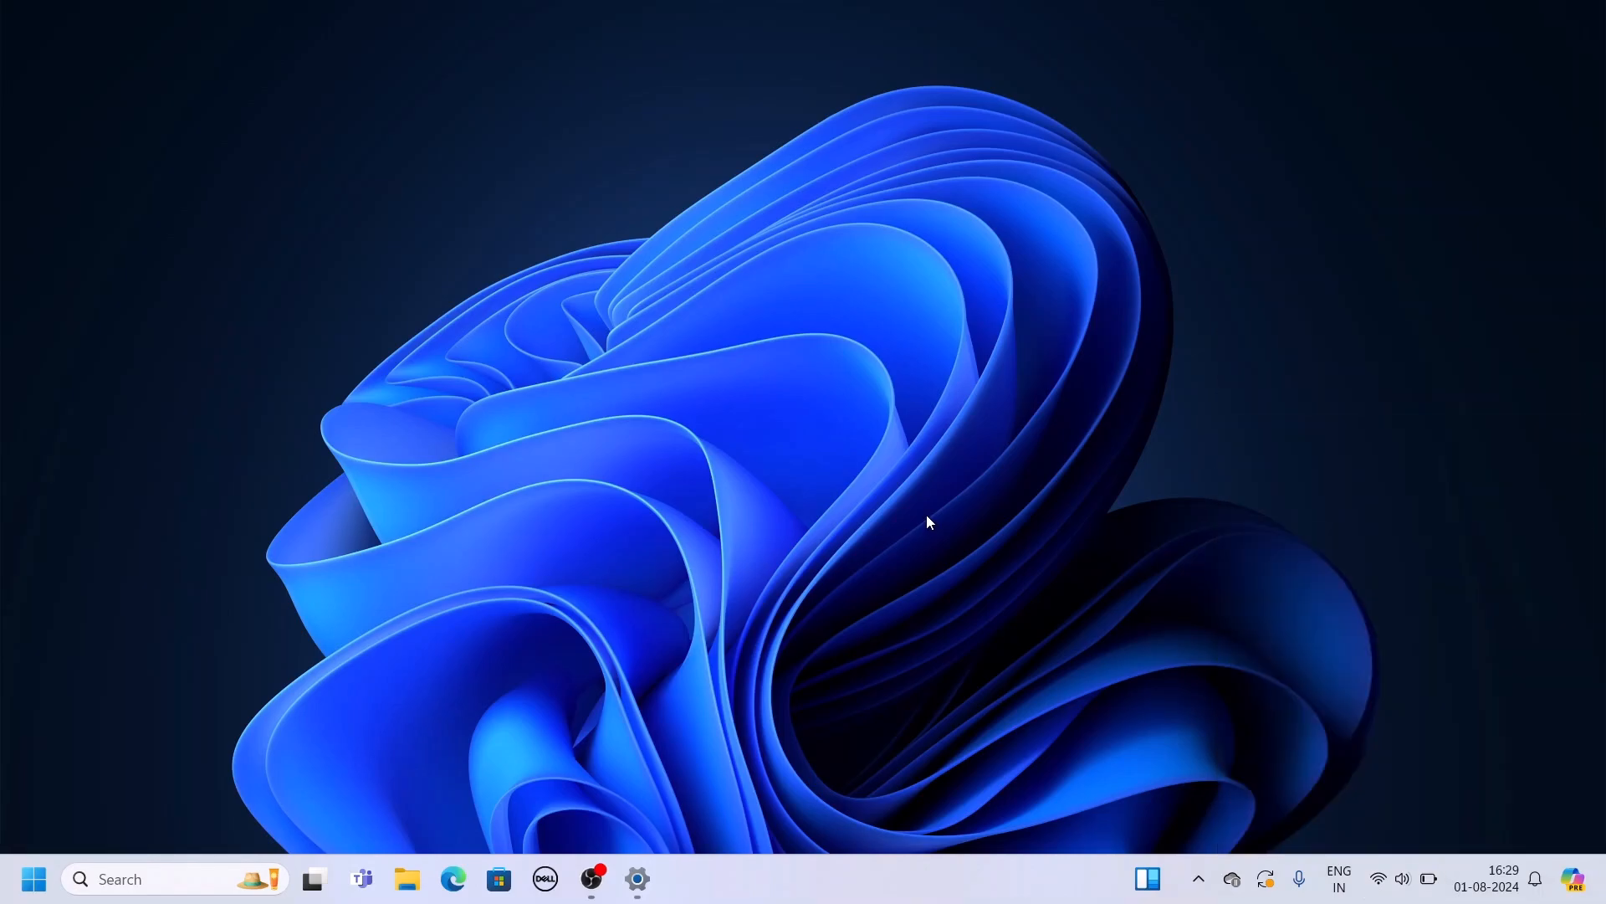
# Step: On the System › Display settings page, nudge the Brightness slider slightly lower
pyautogui.click(636, 878)
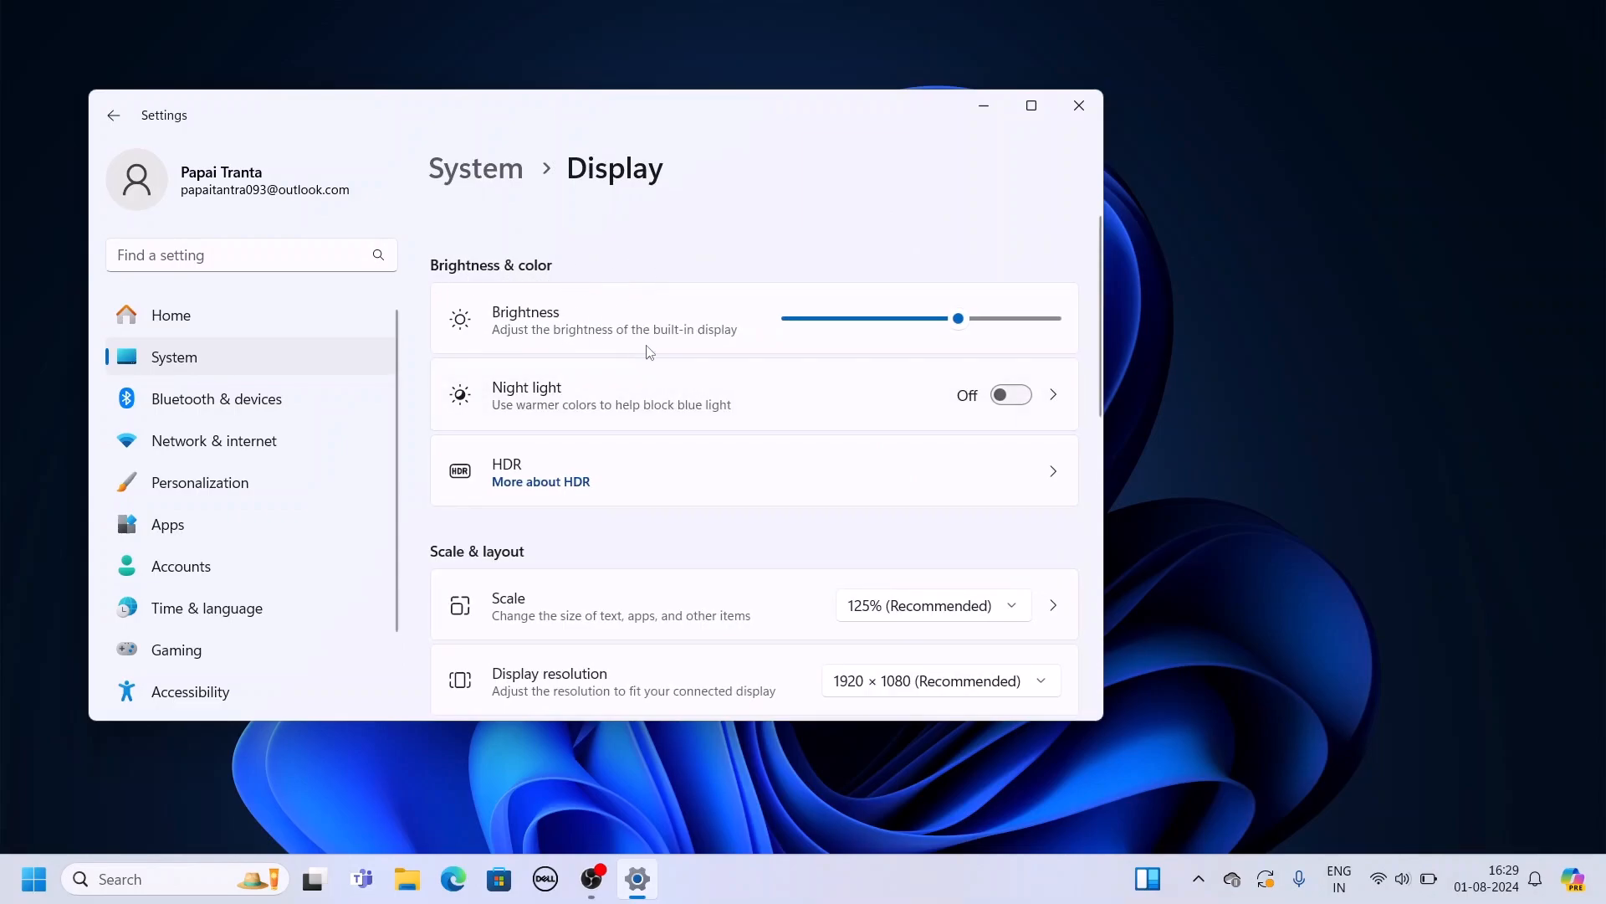
pyautogui.moveTo(958, 318); pyautogui.dragTo(950, 318)
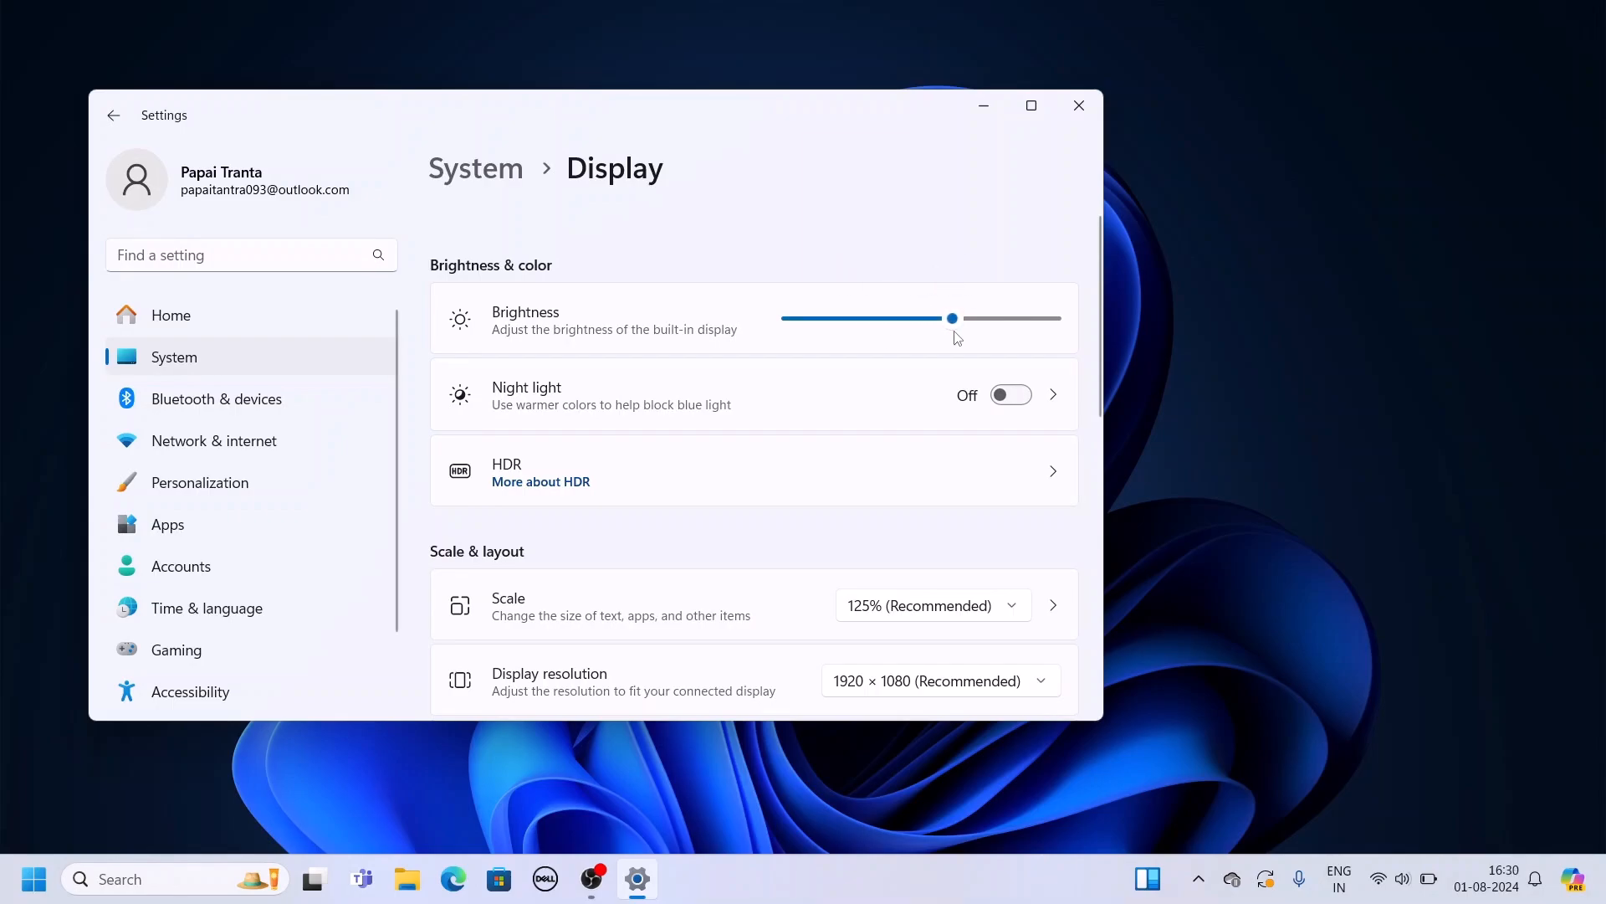
# Step: Close Settings and set the Quick Settings brightness slider to 47
pyautogui.click(1077, 106)
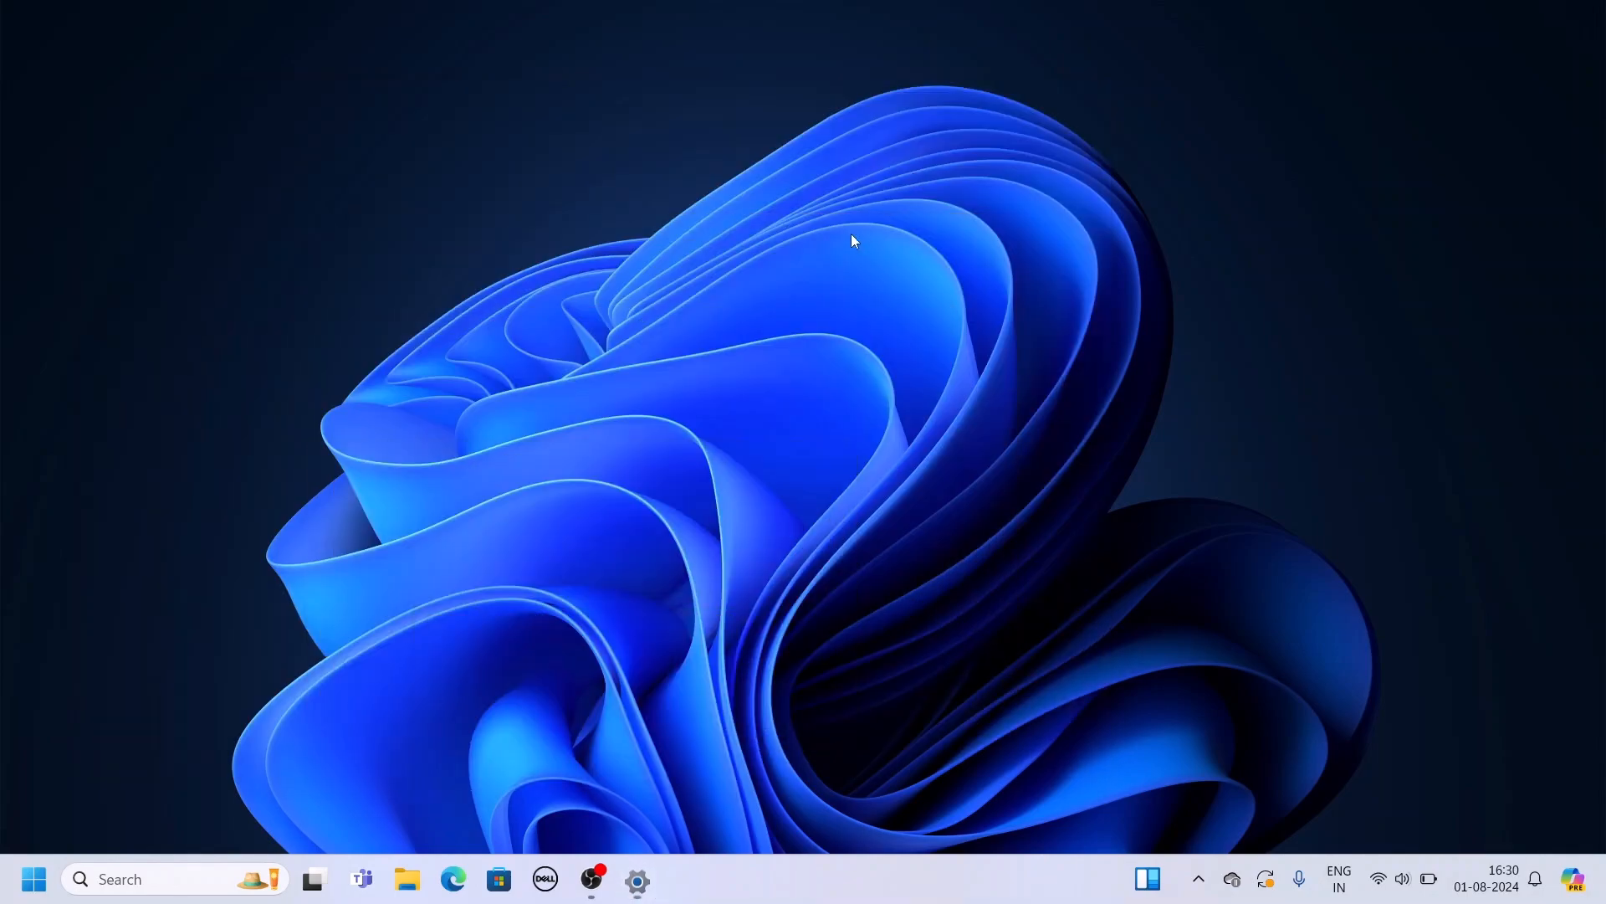
pyautogui.click(1378, 880)
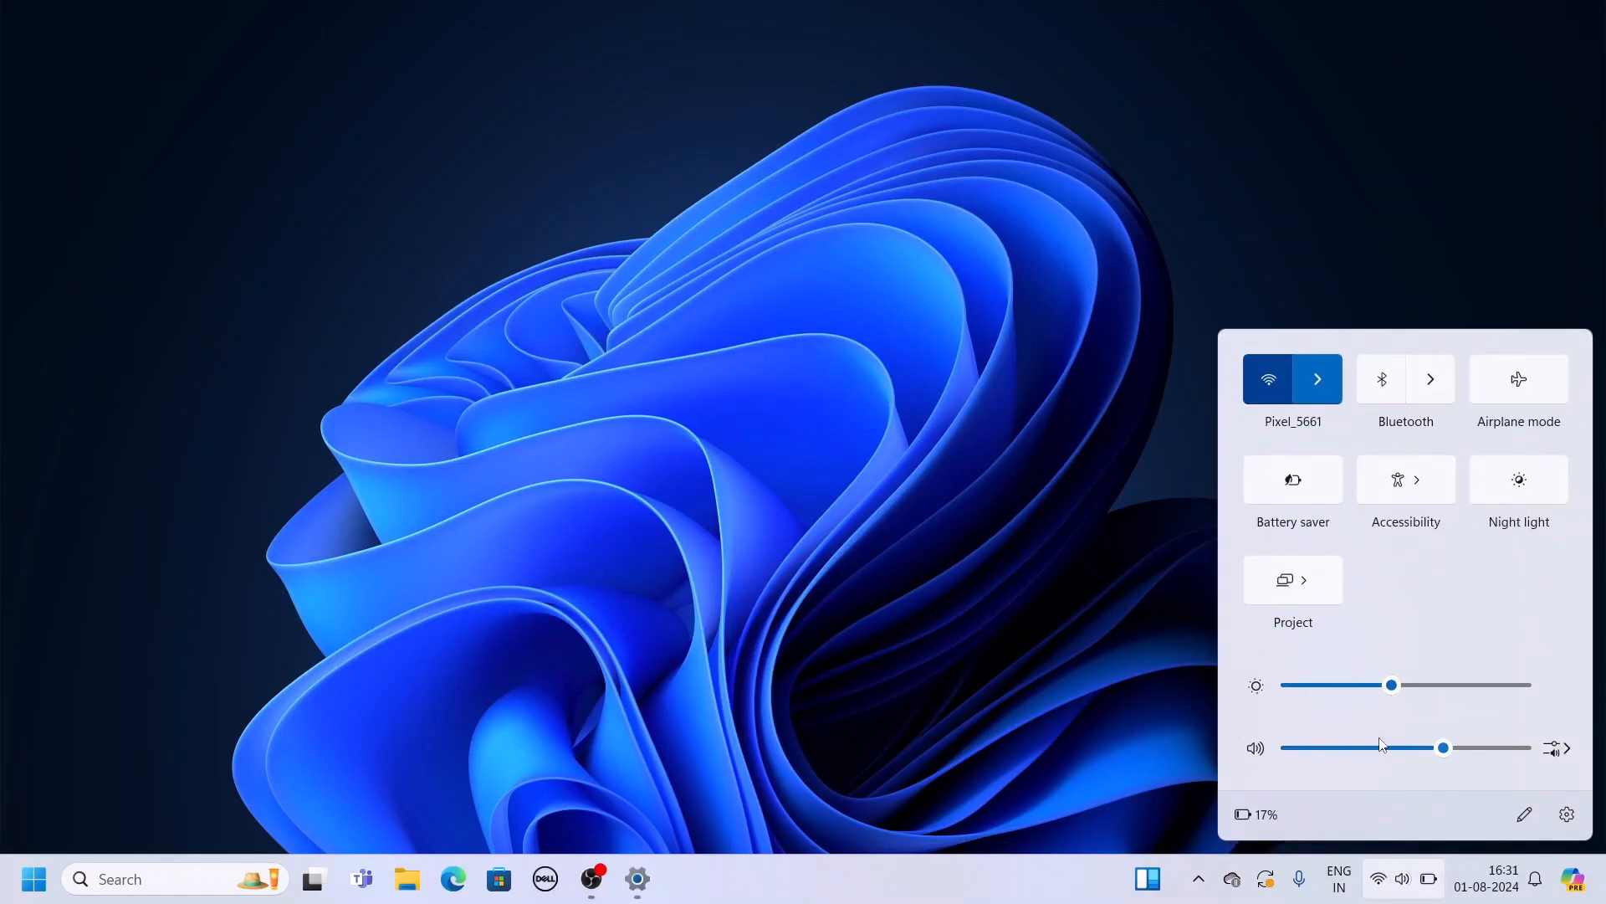
pyautogui.moveTo(1392, 685); pyautogui.dragTo(1398, 684)
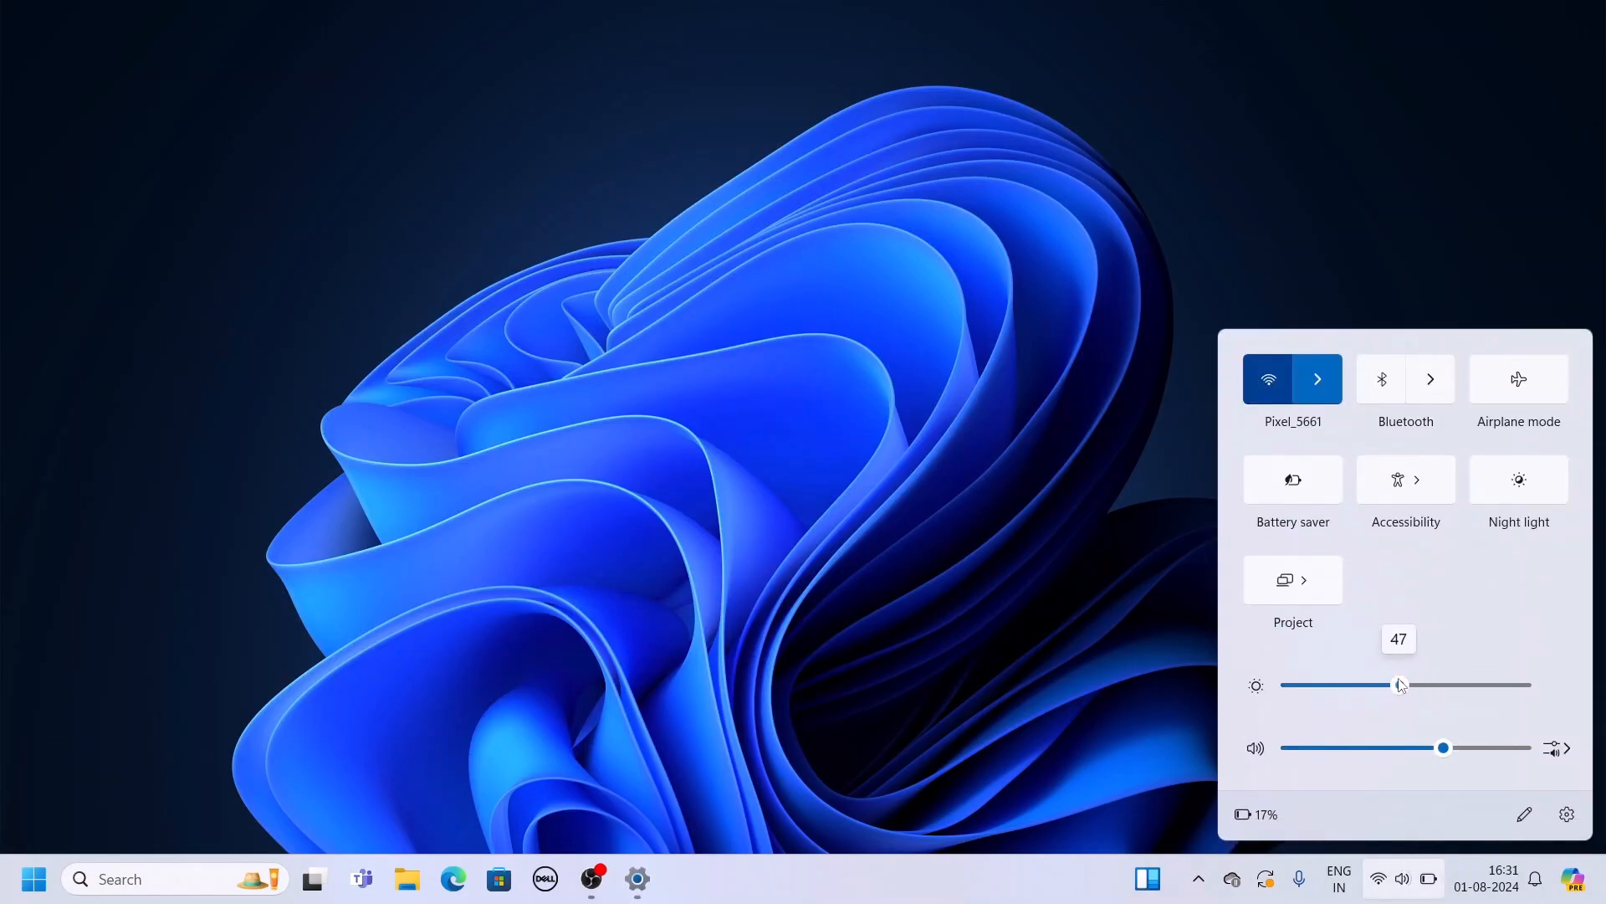
pyautogui.moveTo(1393, 684); pyautogui.dragTo(1401, 685)
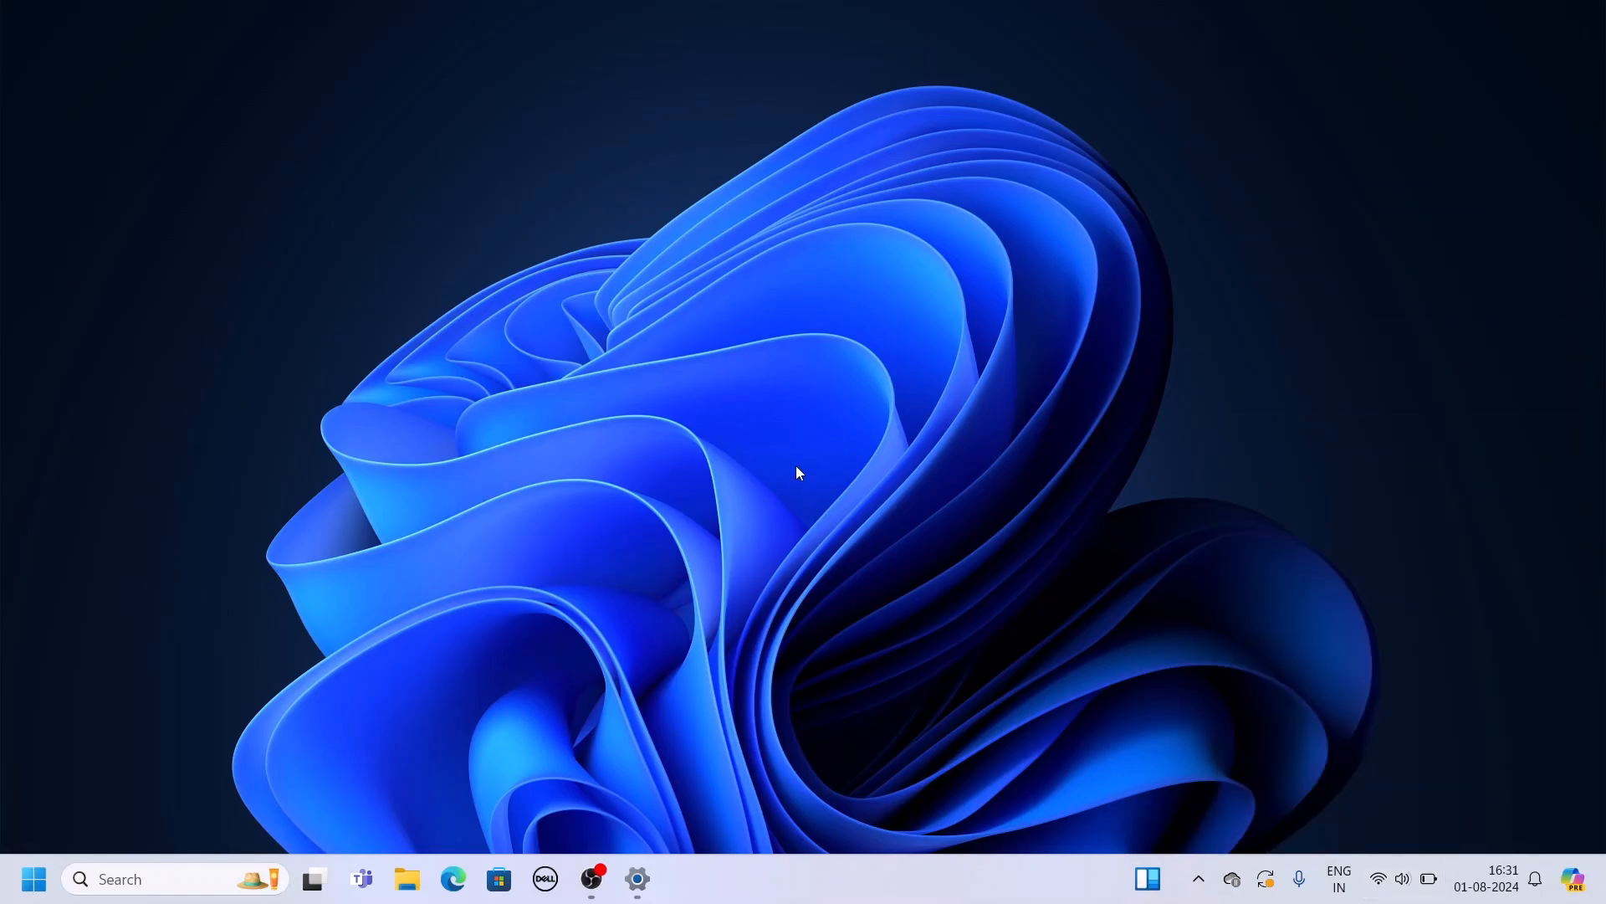
pyautogui.moveTo(762, 305)
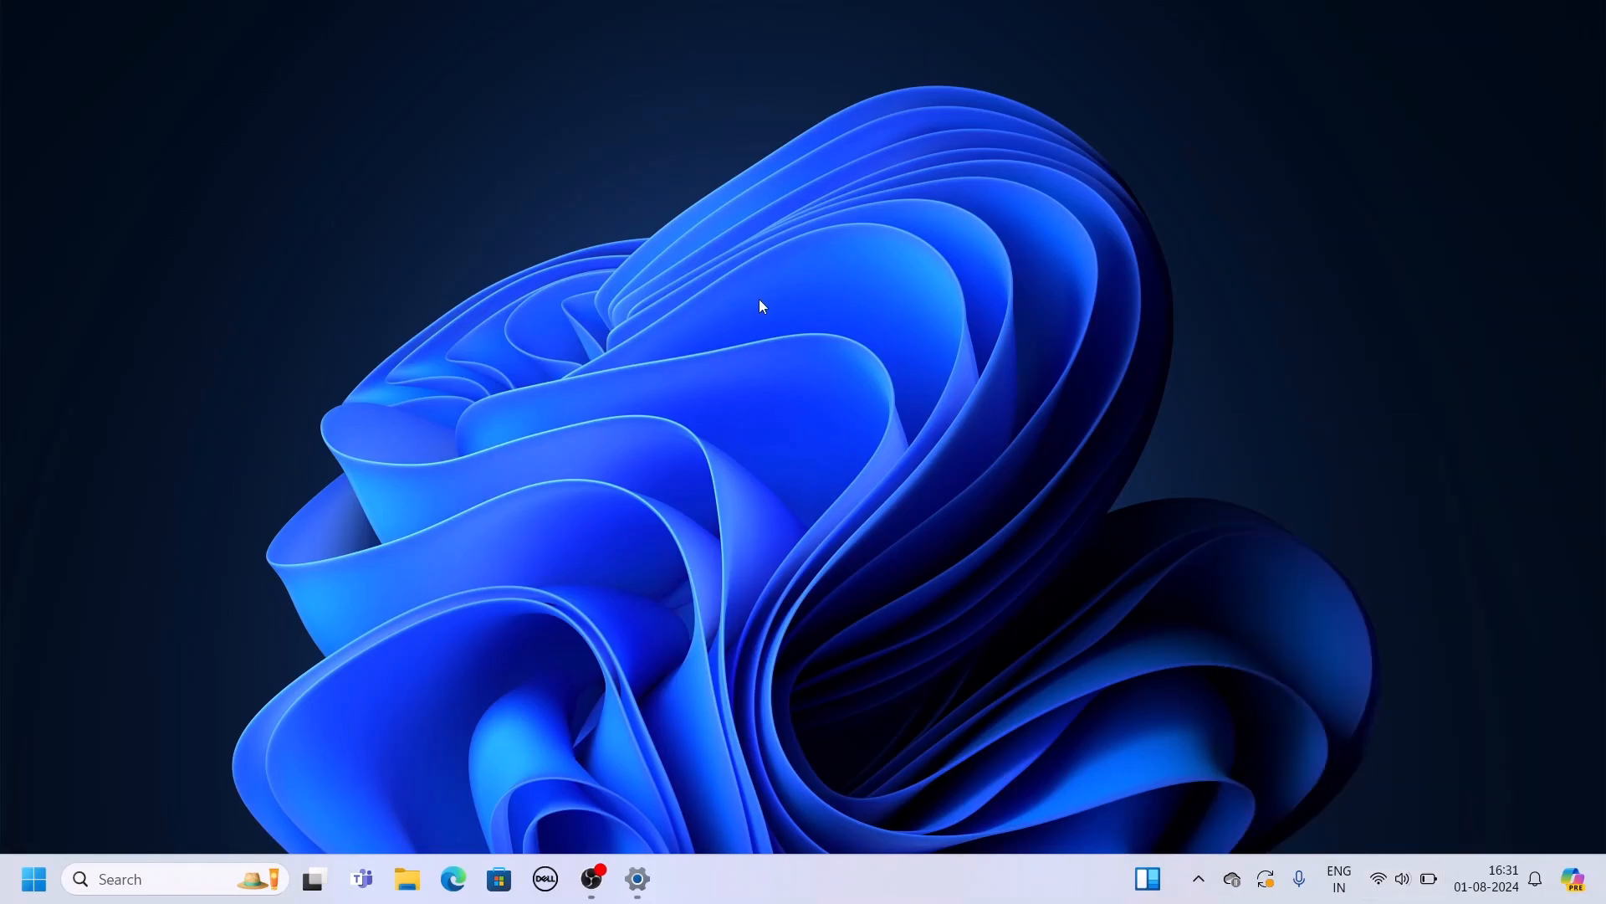
pyautogui.moveTo(681, 571)
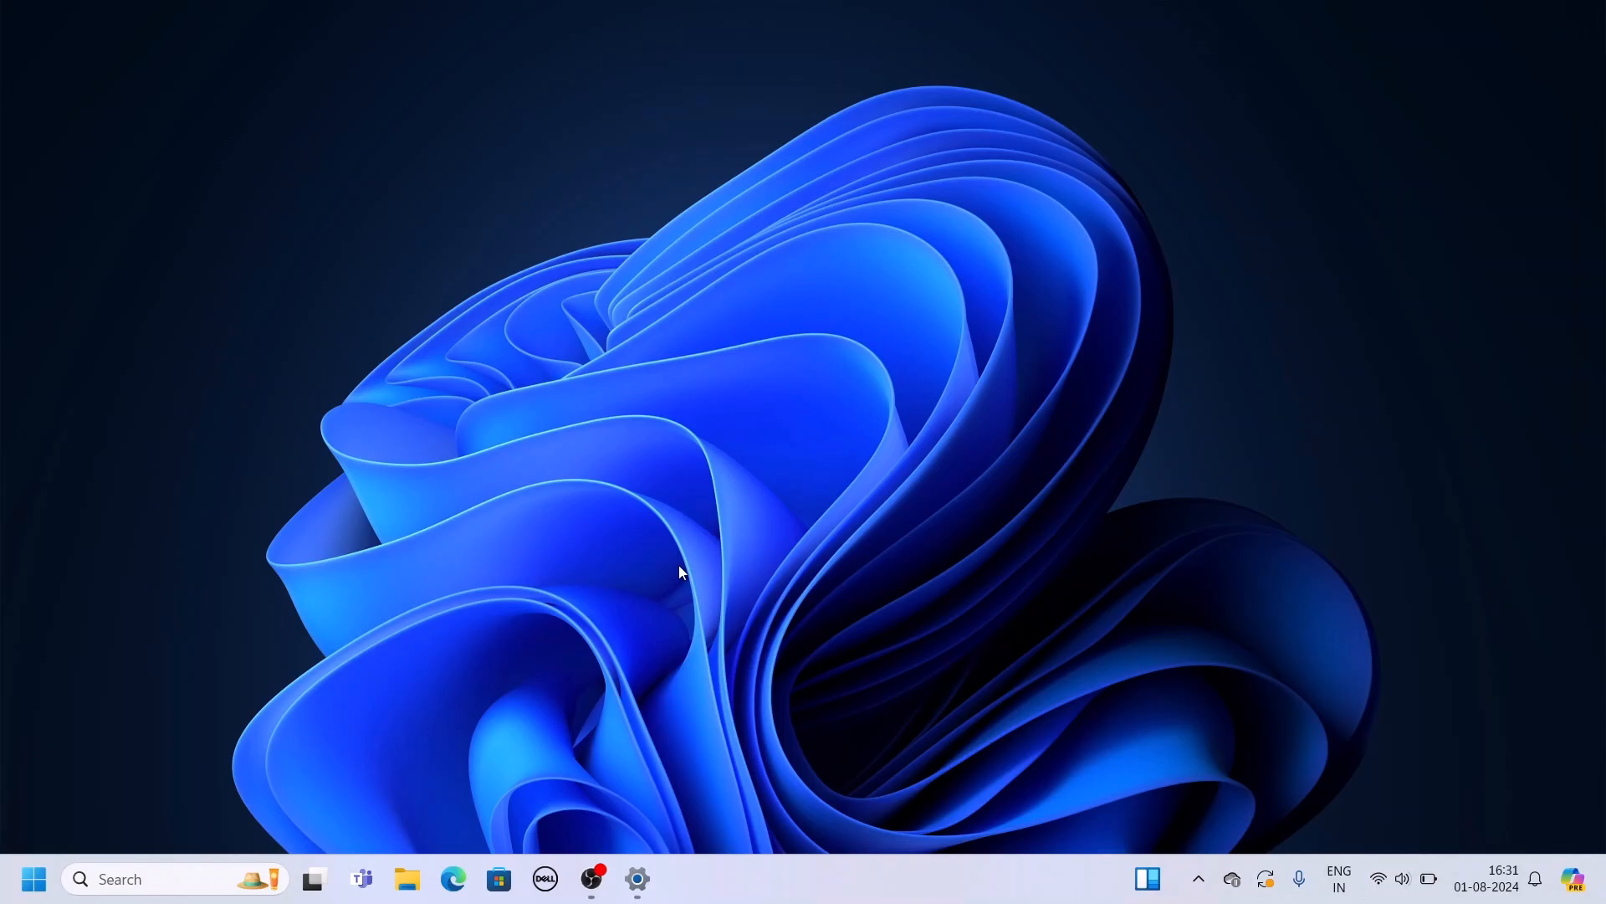
pyautogui.moveTo(731, 553)
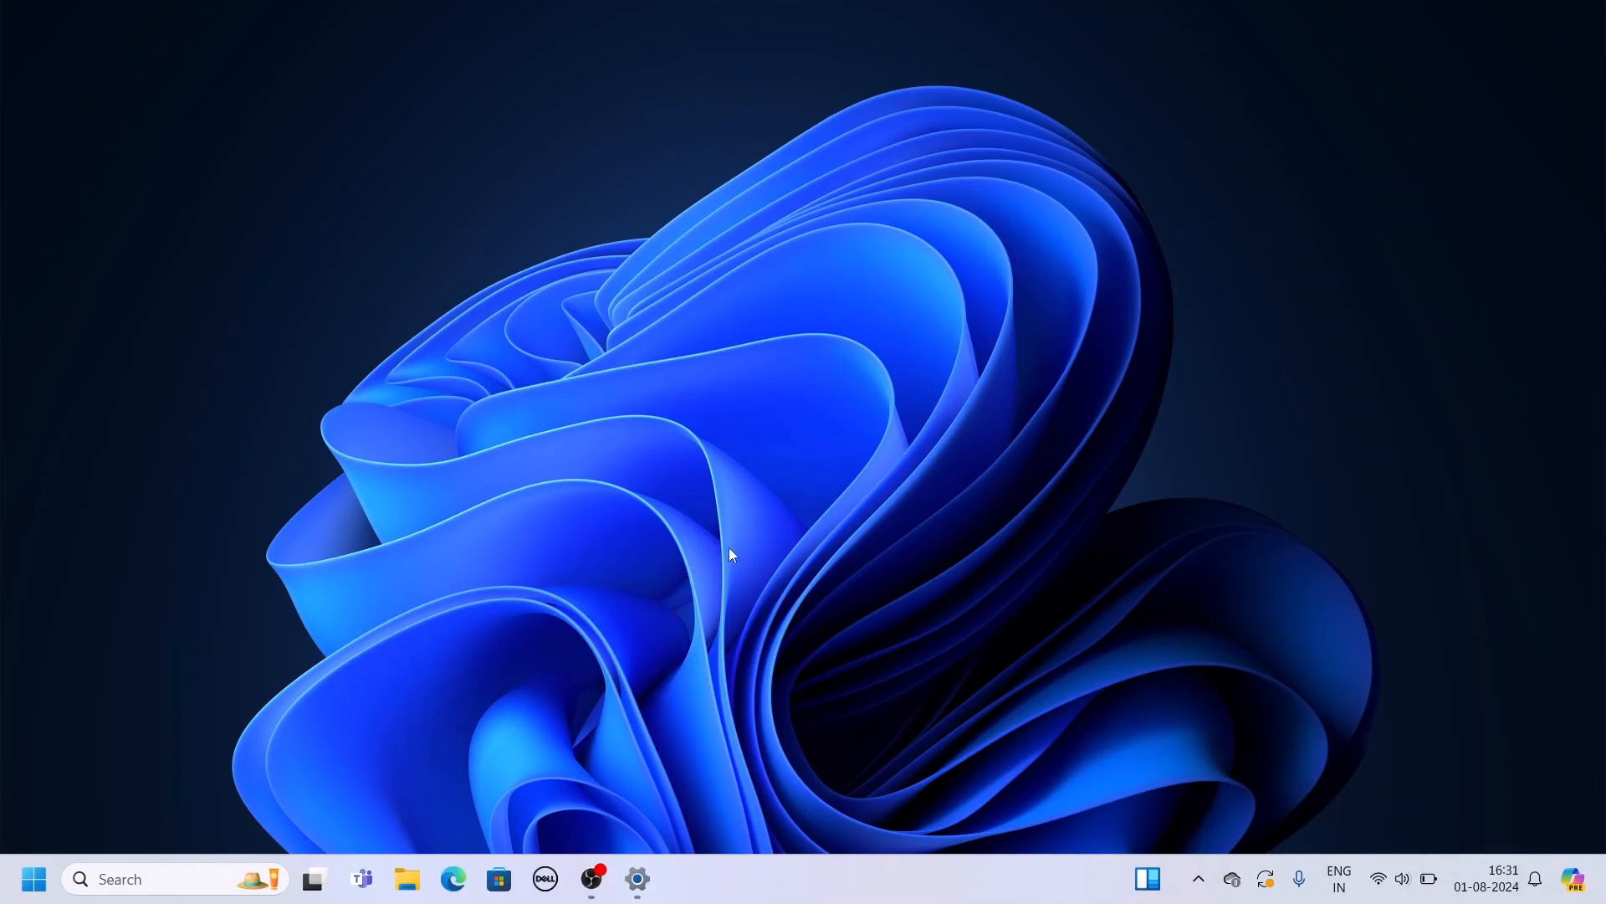
pyautogui.moveTo(1093, 282)
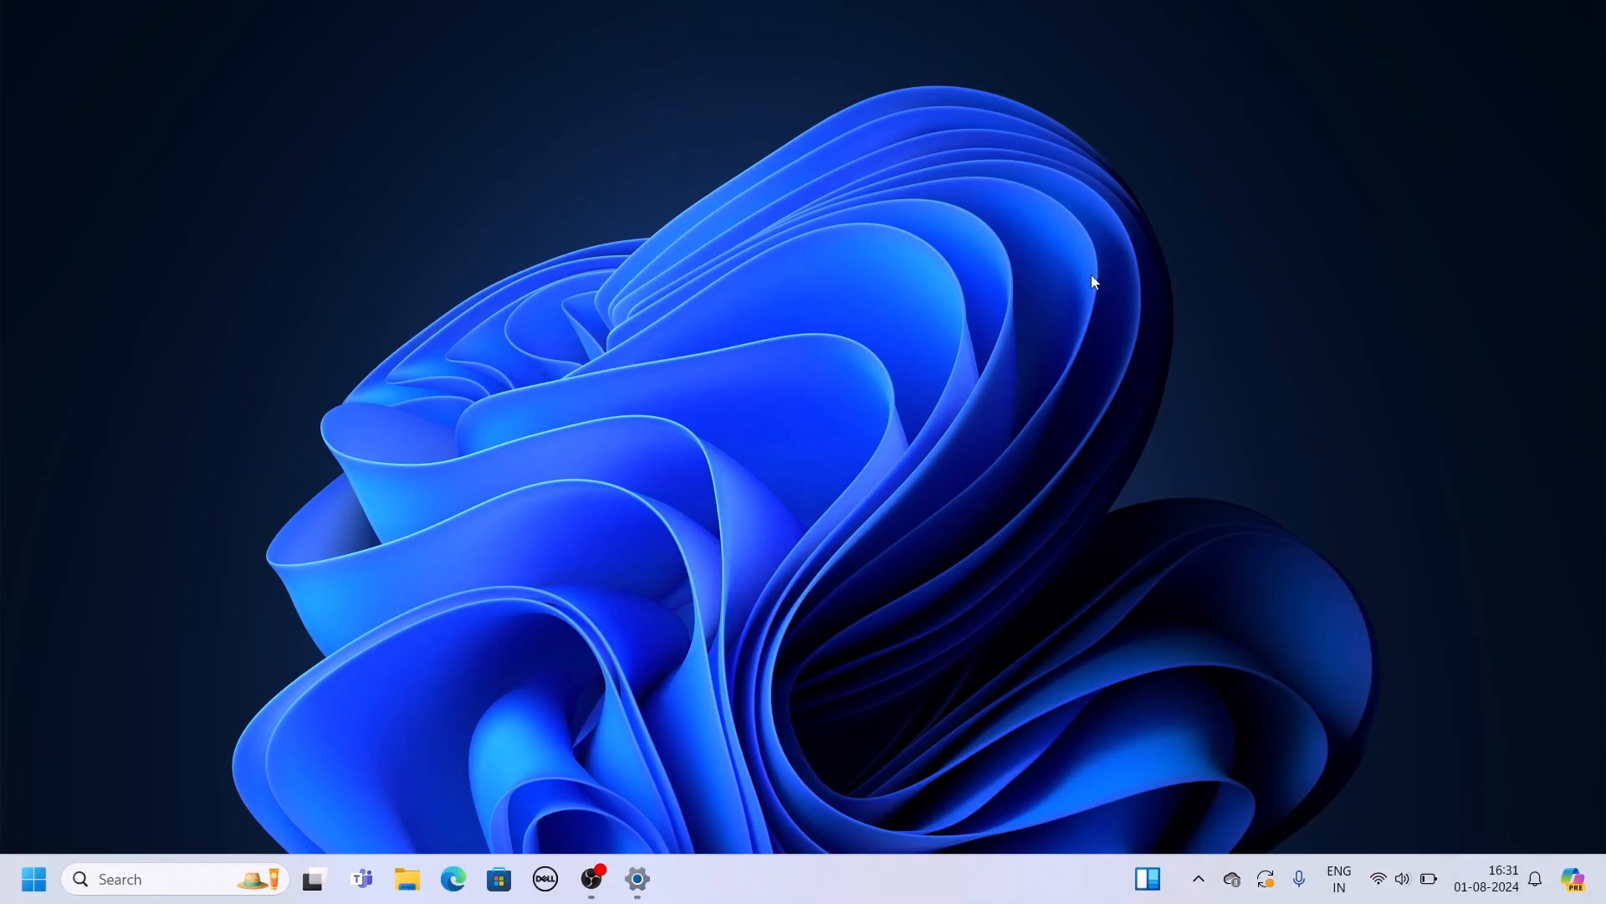